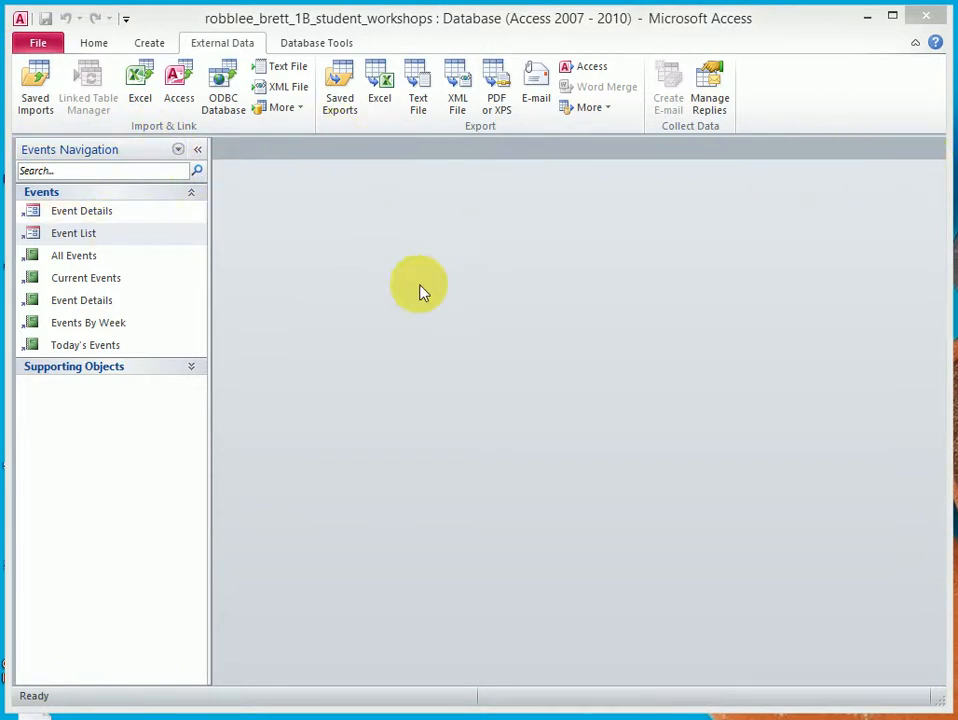
pyautogui.moveTo(616, 220)
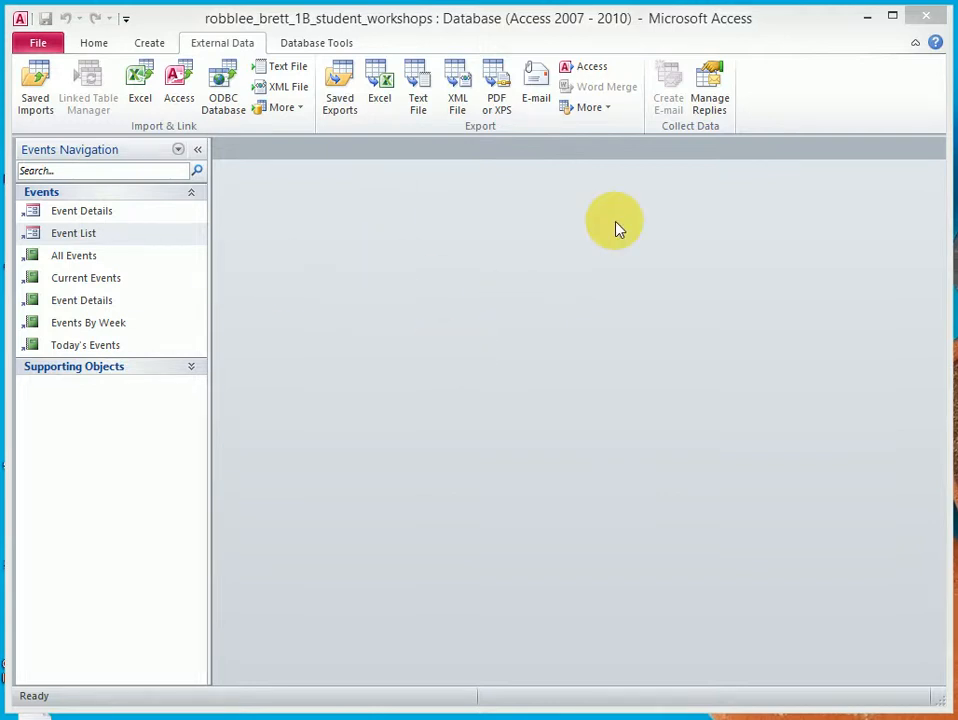
pyautogui.moveTo(924, 164)
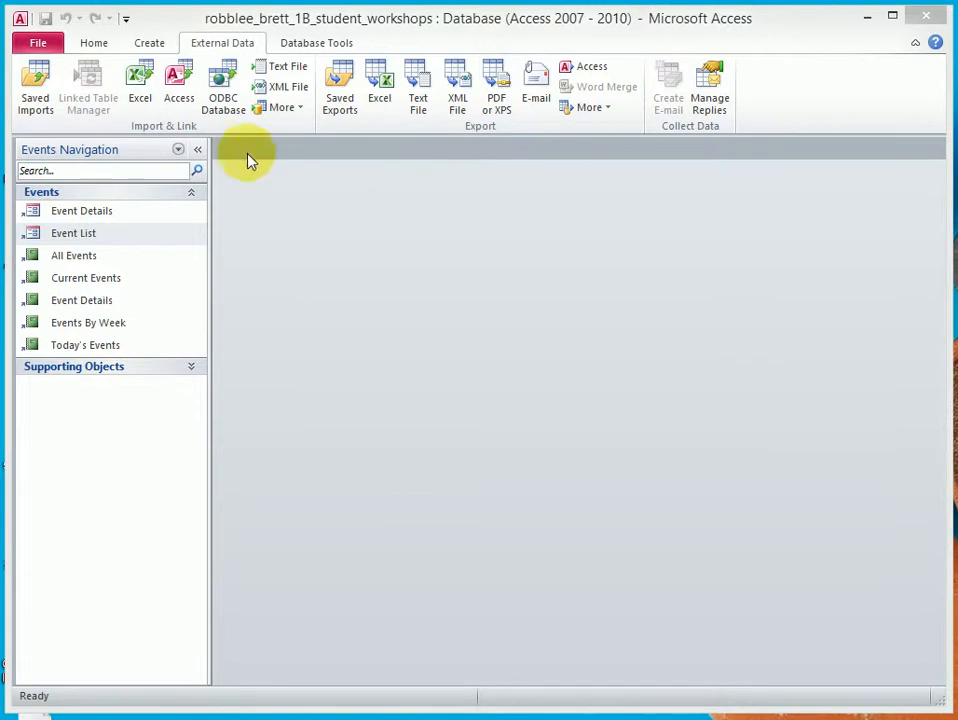
pyautogui.moveTo(240, 158)
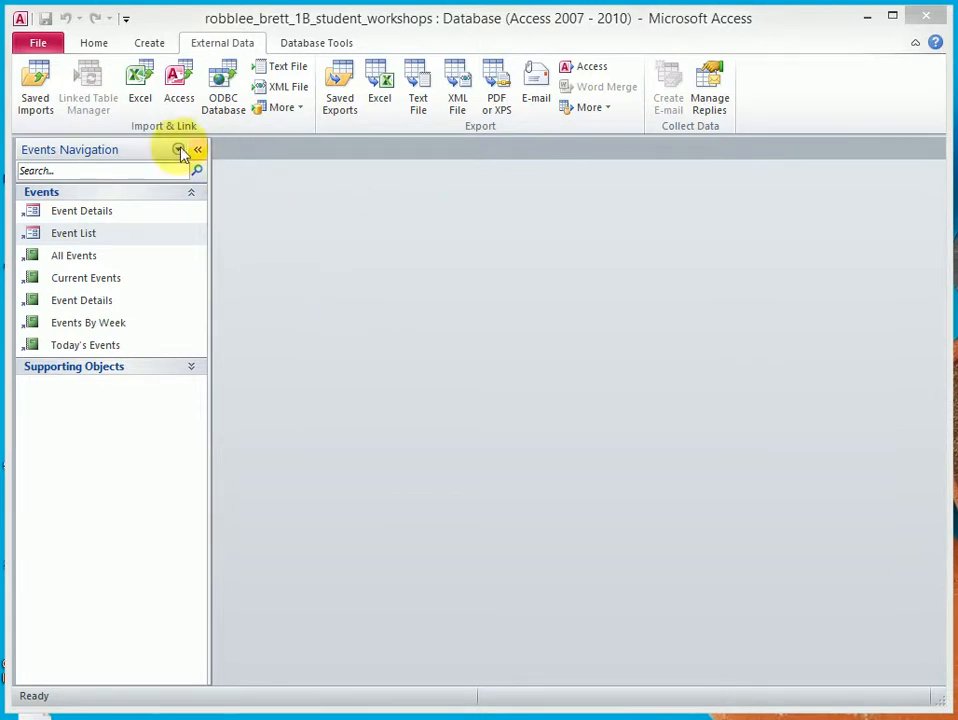
# Choose the a01B_Workshops spreadsheet as Excel import source and append its records to Events.
pyautogui.click(74, 232)
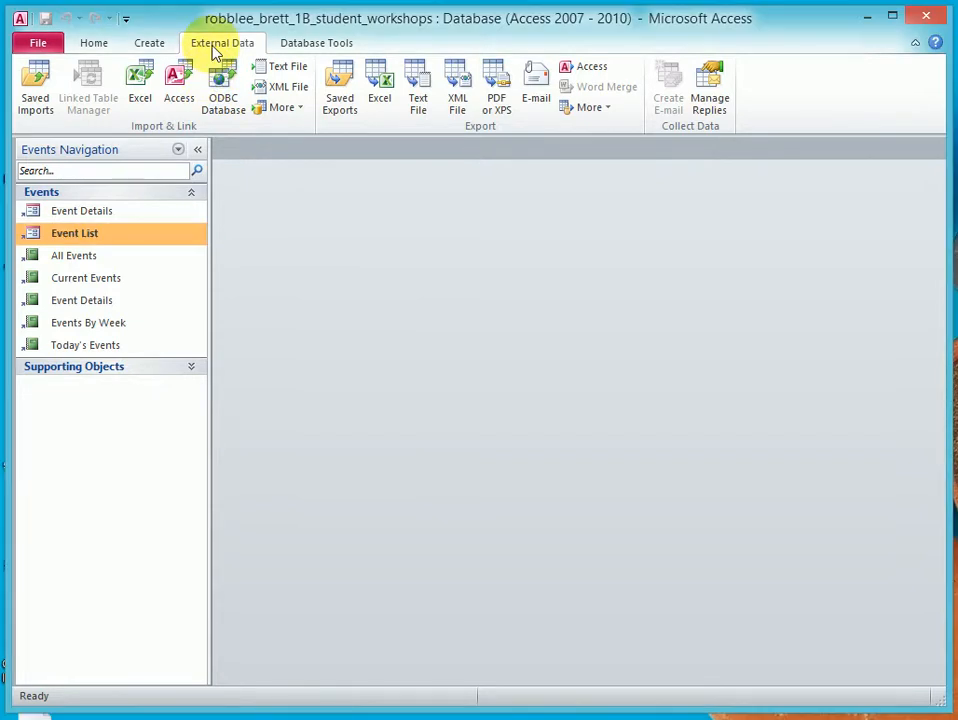
pyautogui.click(140, 80)
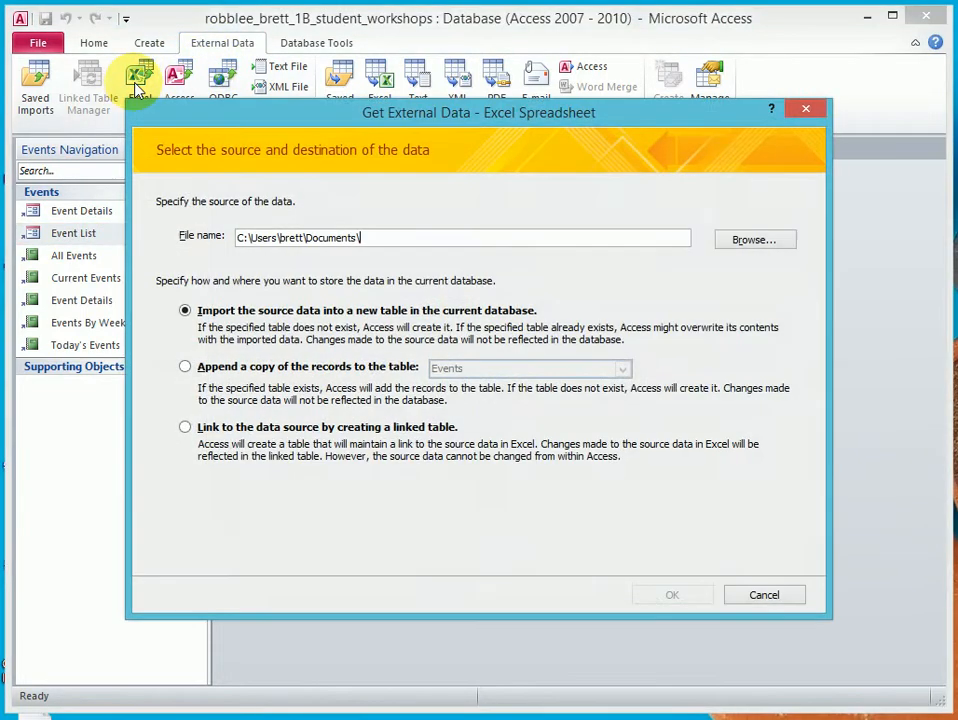
pyautogui.click(752, 240)
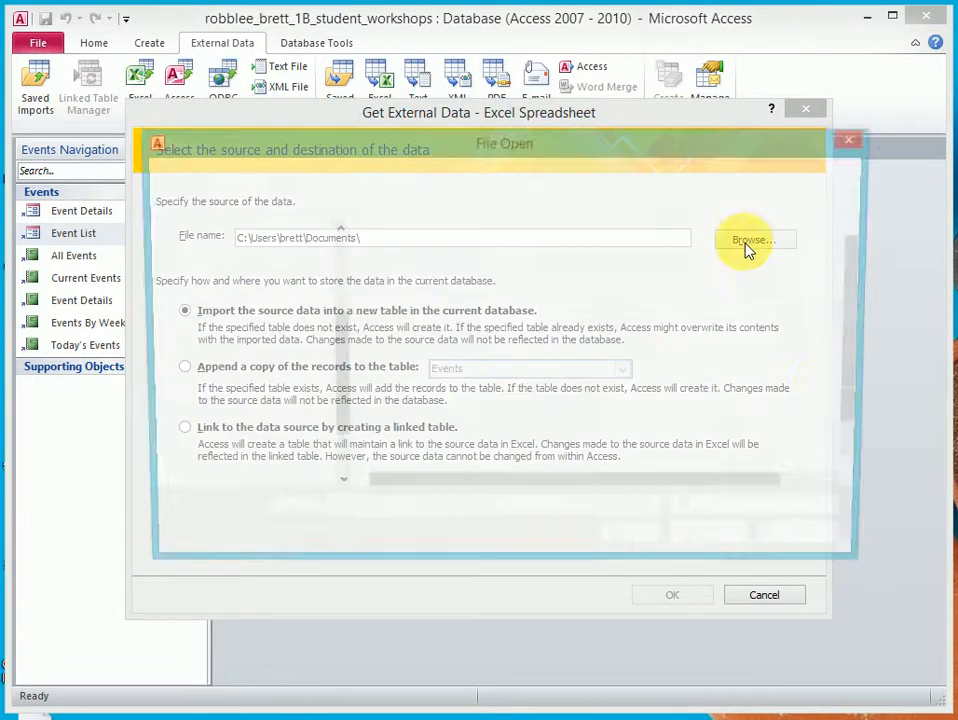
pyautogui.click(752, 240)
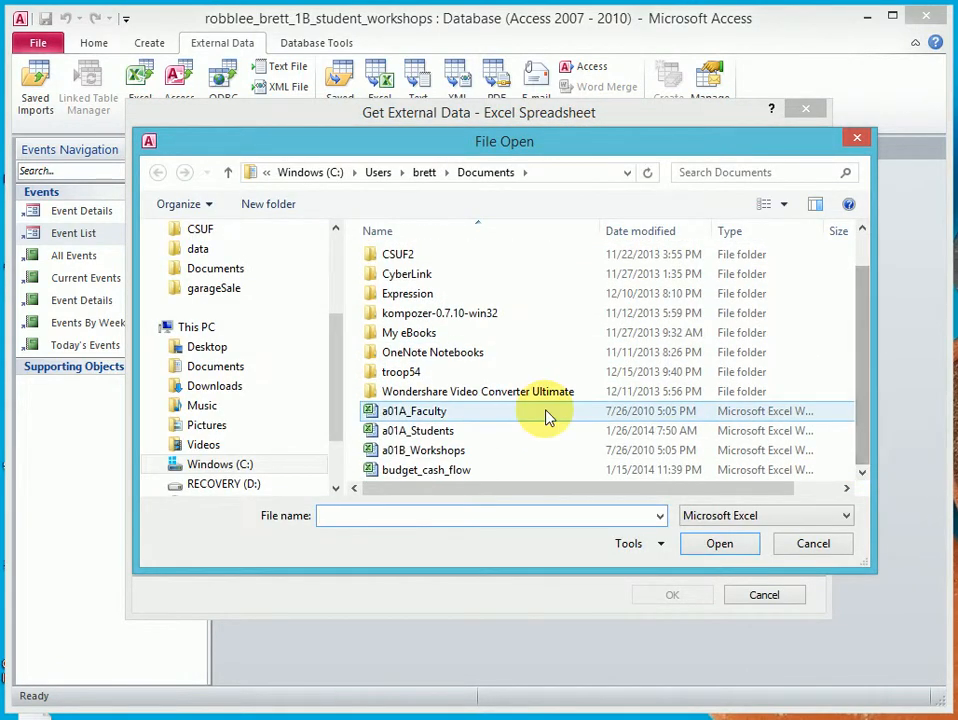
pyautogui.click(424, 450)
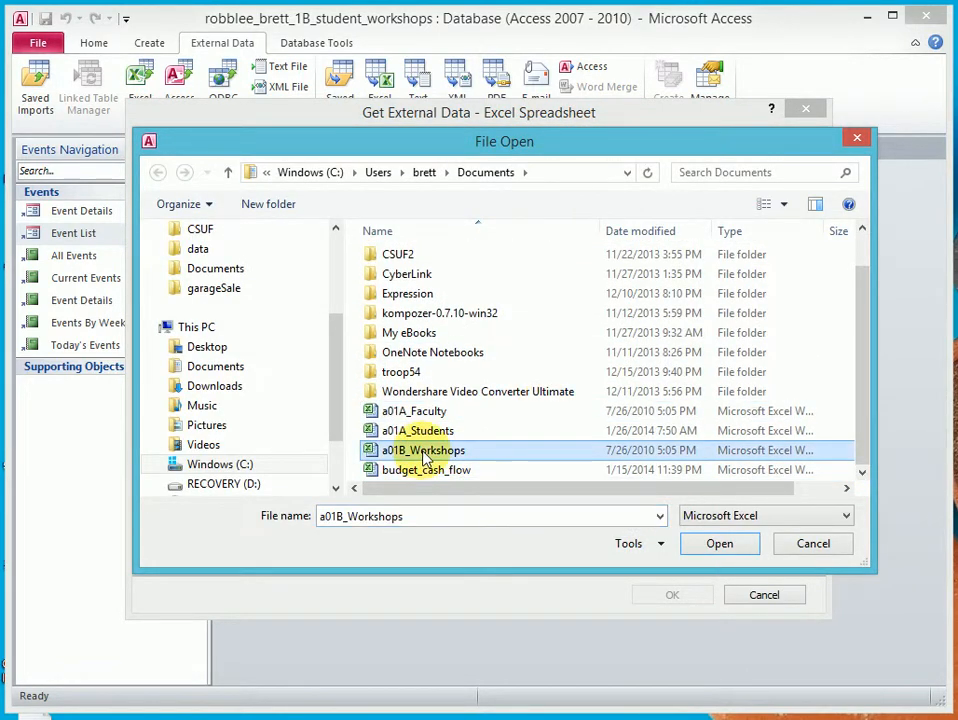
pyautogui.click(720, 544)
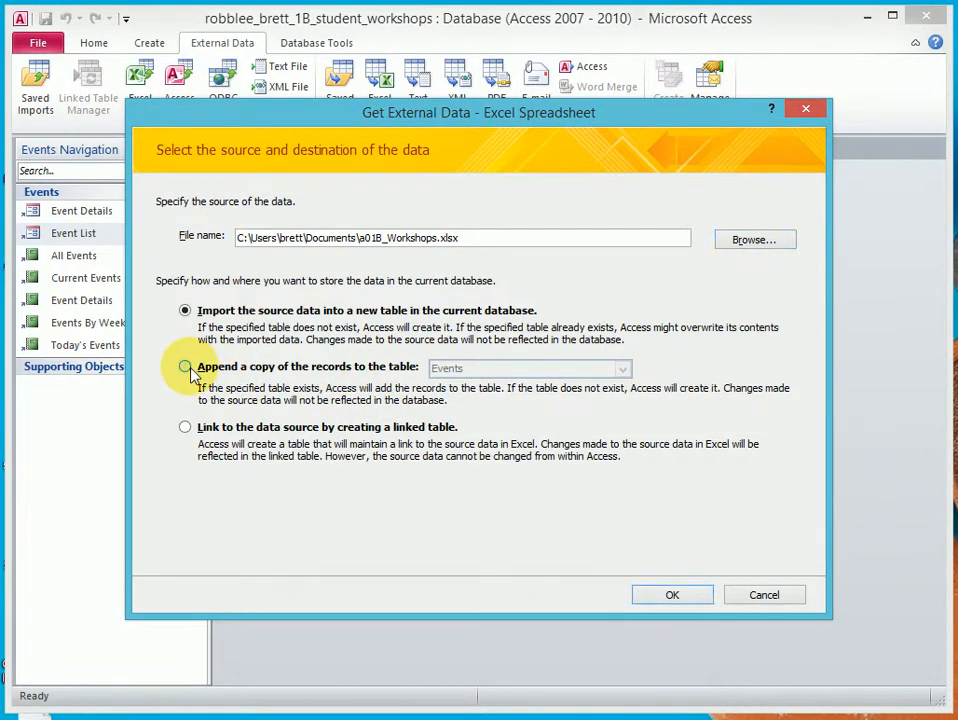
pyautogui.click(184, 366)
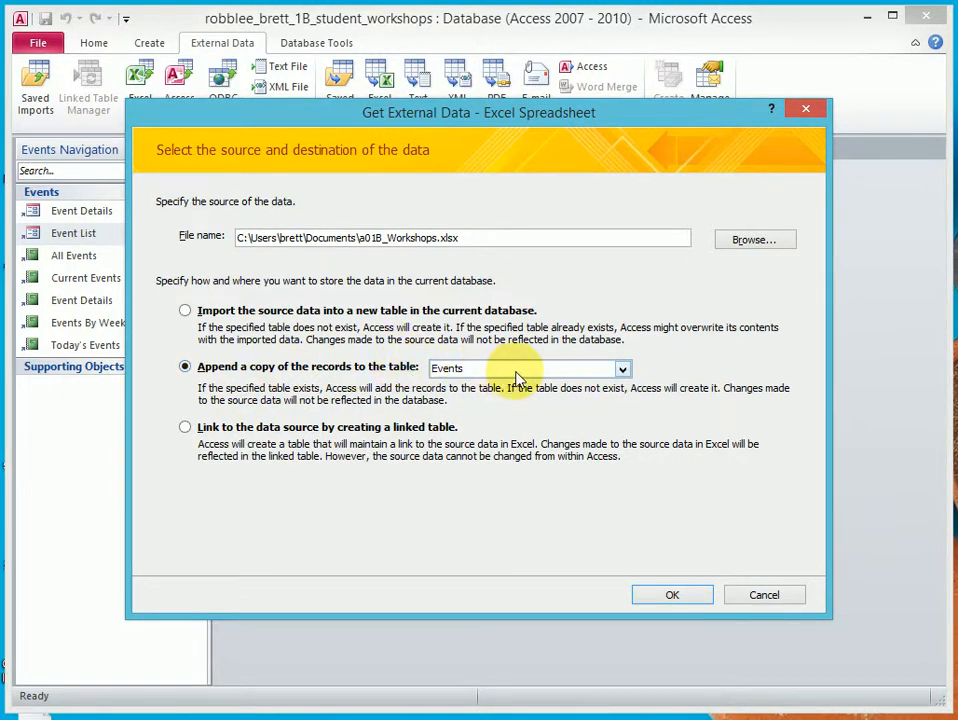
pyautogui.moveTo(624, 372)
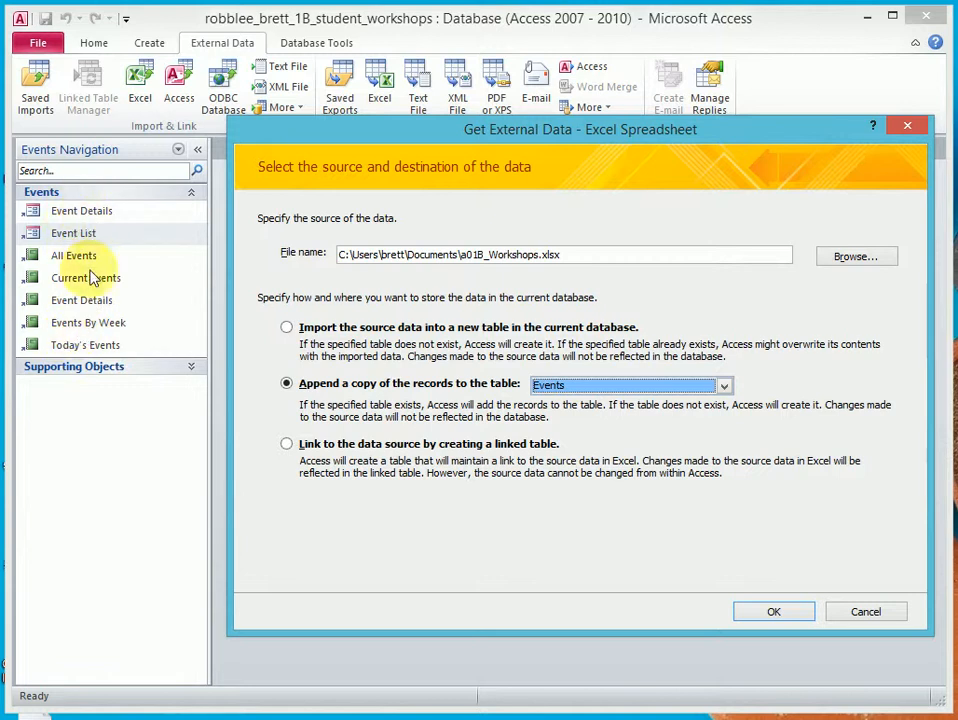
pyautogui.moveTo(100, 260)
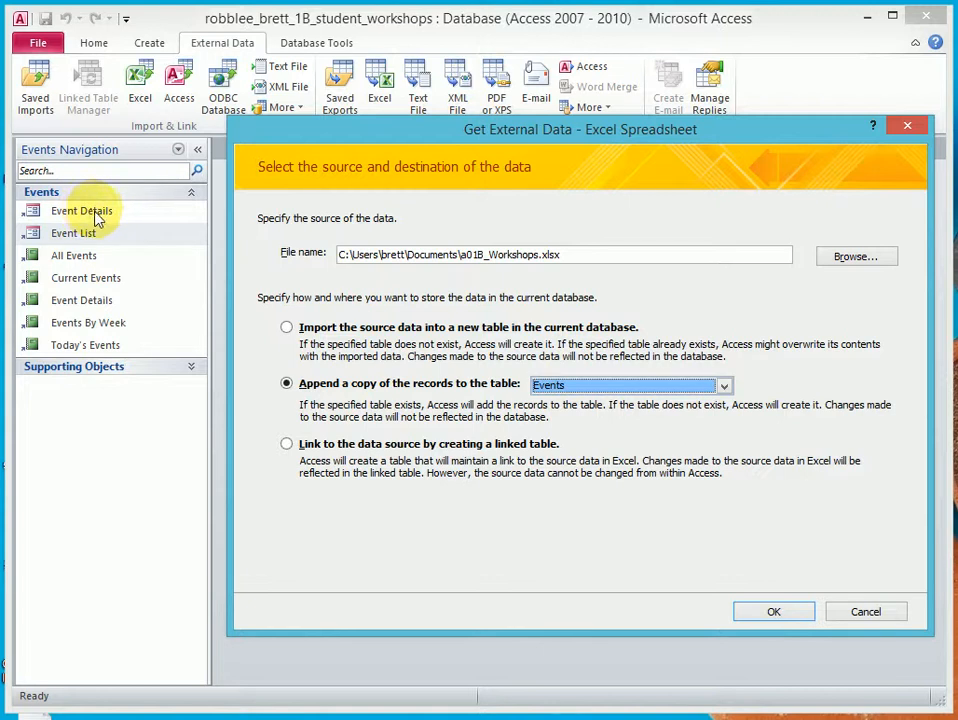
pyautogui.moveTo(164, 244)
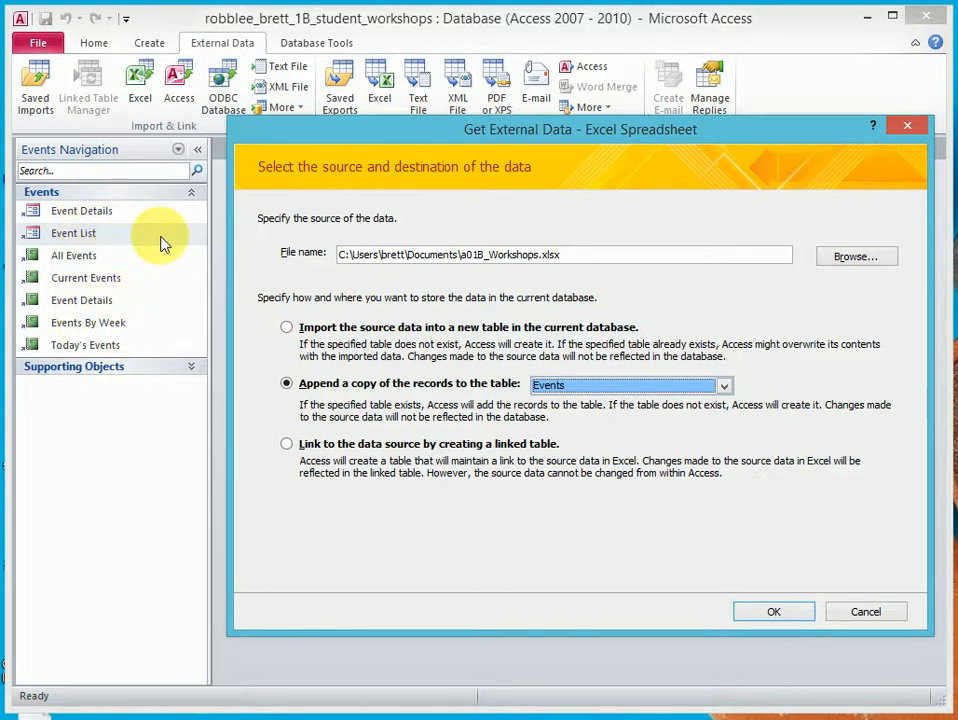
pyautogui.moveTo(30, 160)
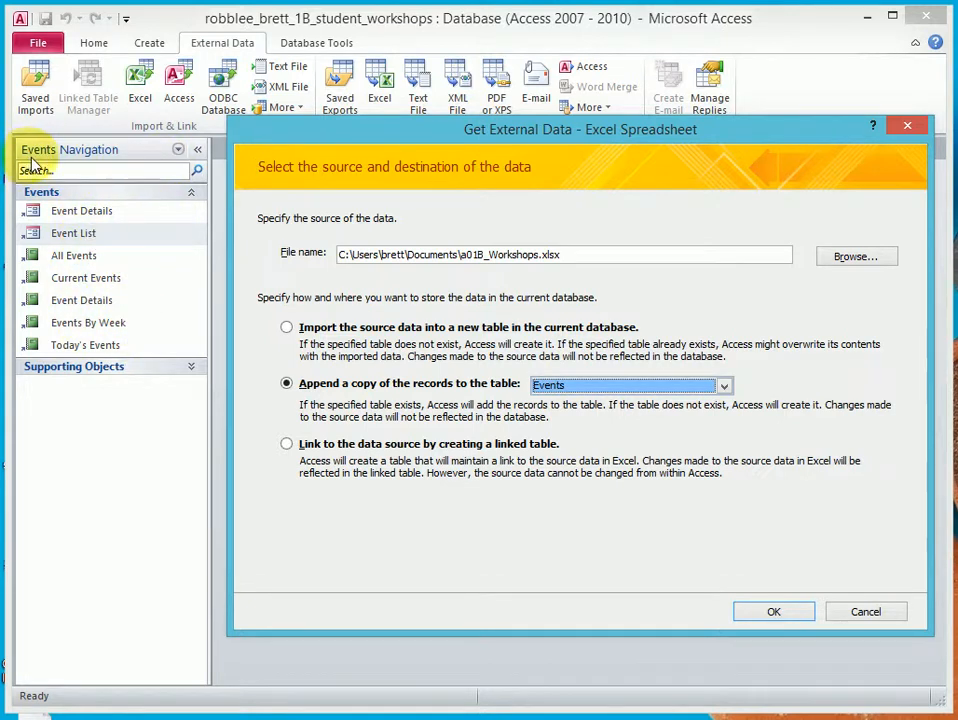
pyautogui.moveTo(180, 156)
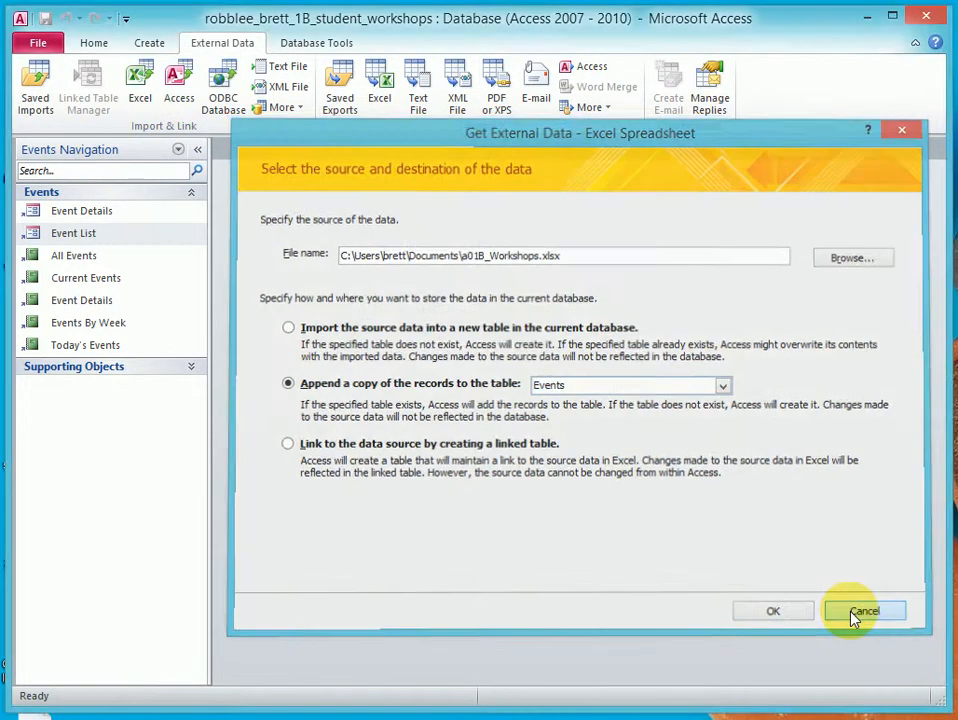
# Cancel the import and group database objects by Tables and Related Views.
pyautogui.click(864, 612)
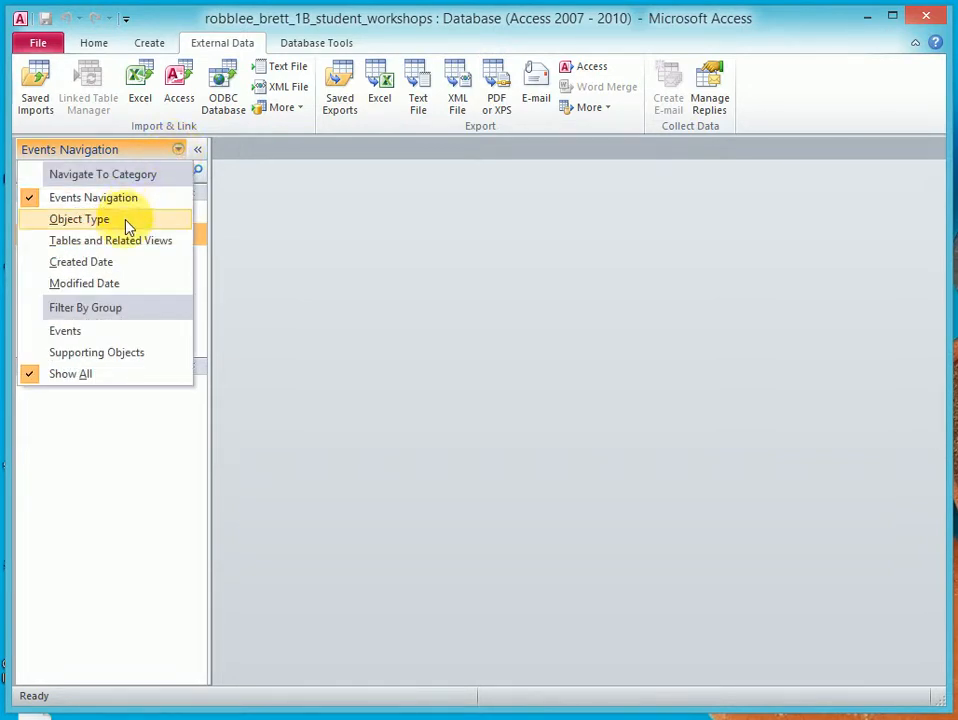
pyautogui.moveTo(126, 240)
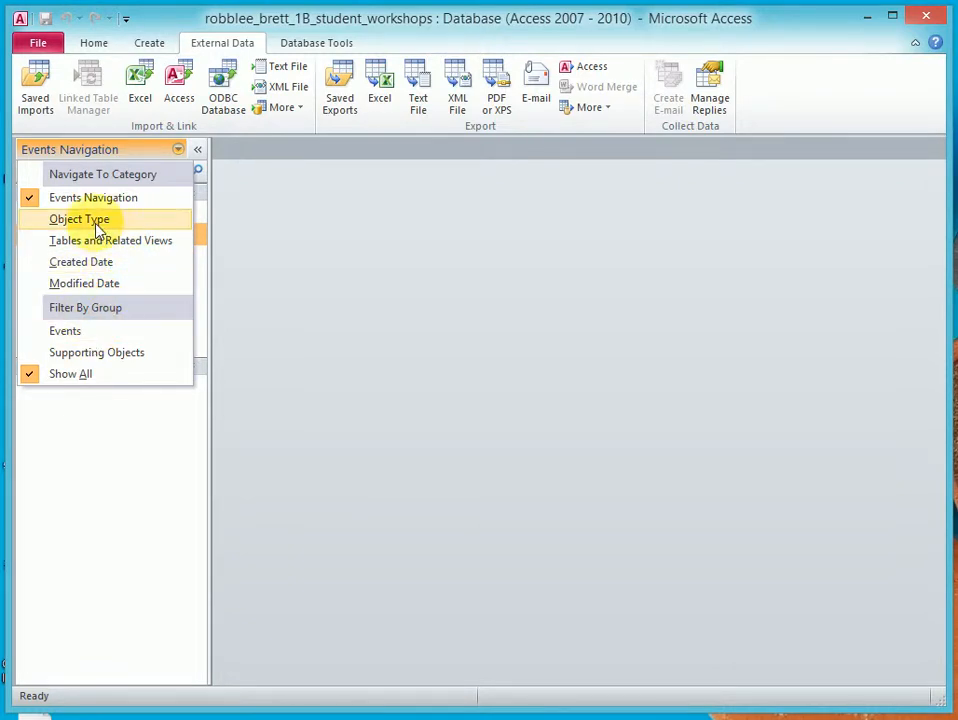
pyautogui.moveTo(110, 240)
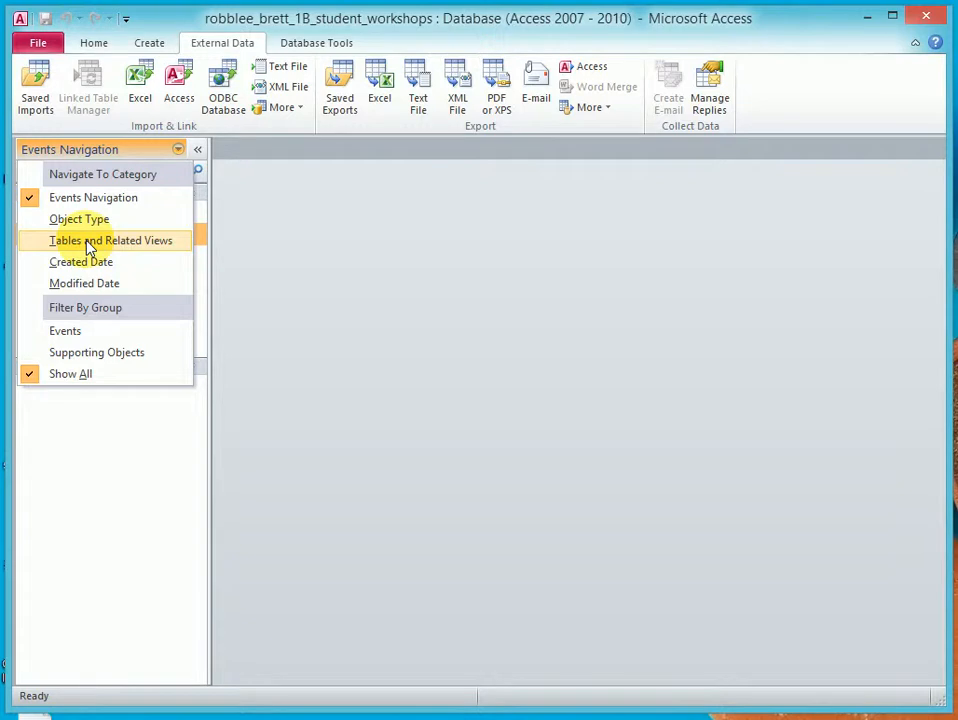
pyautogui.click(112, 240)
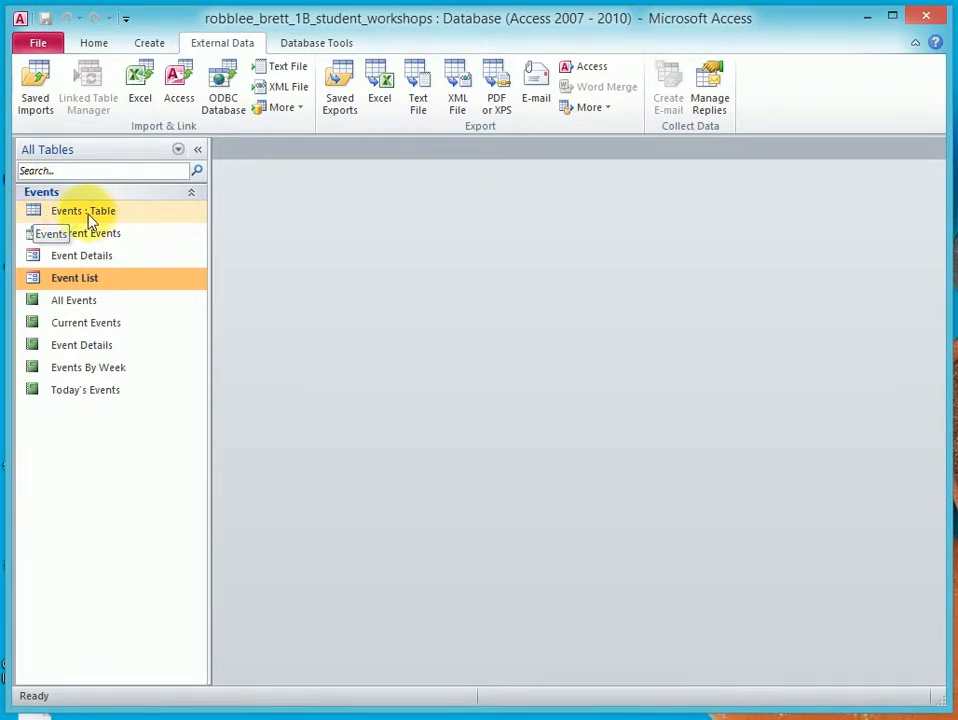
pyautogui.moveTo(68, 218)
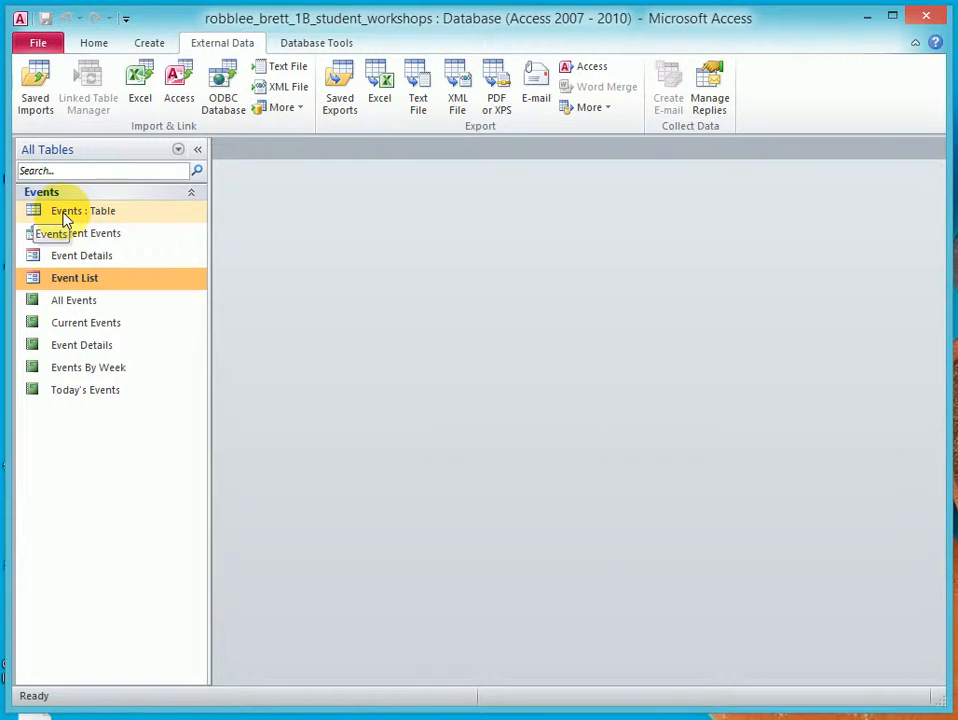
pyautogui.moveTo(80, 212)
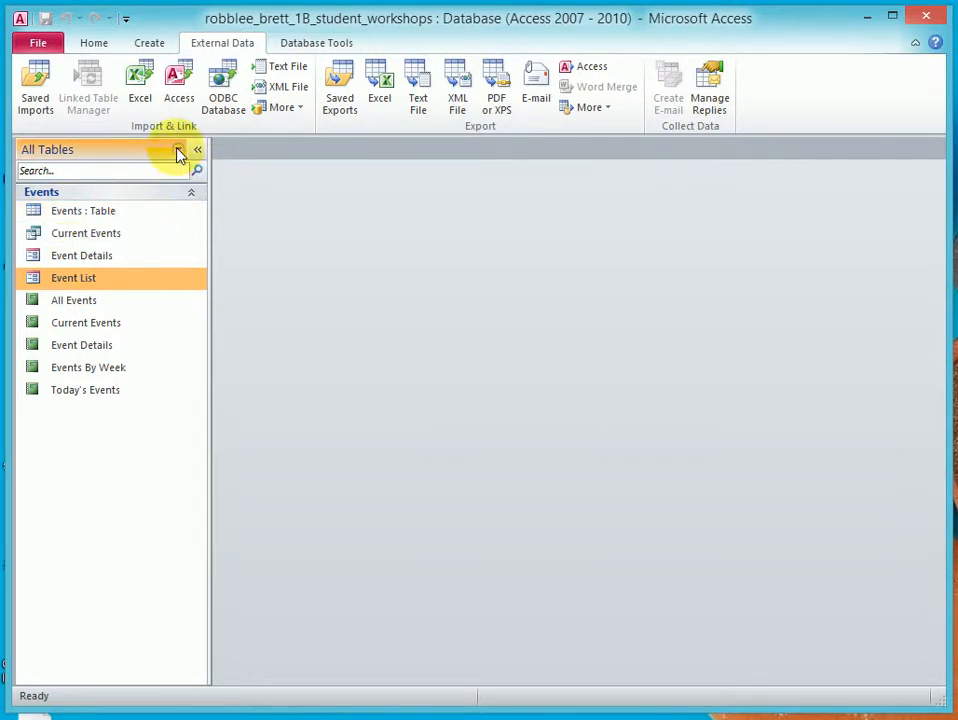
# Switch back to Events Navigation grouping and start a new Excel spreadsheet import.
pyautogui.click(178, 148)
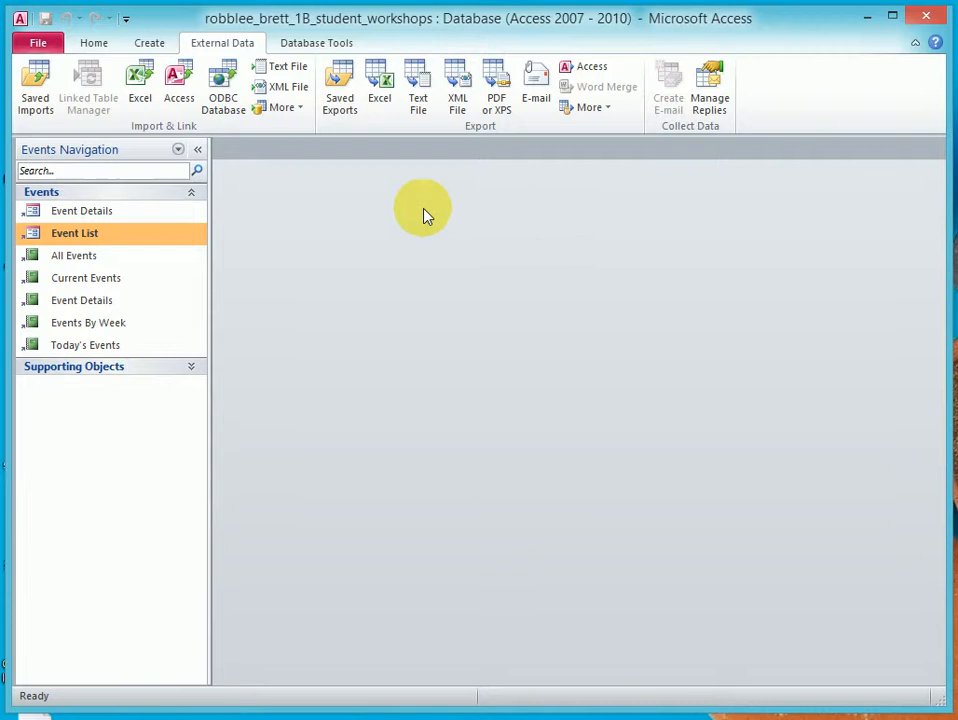
pyautogui.click(140, 80)
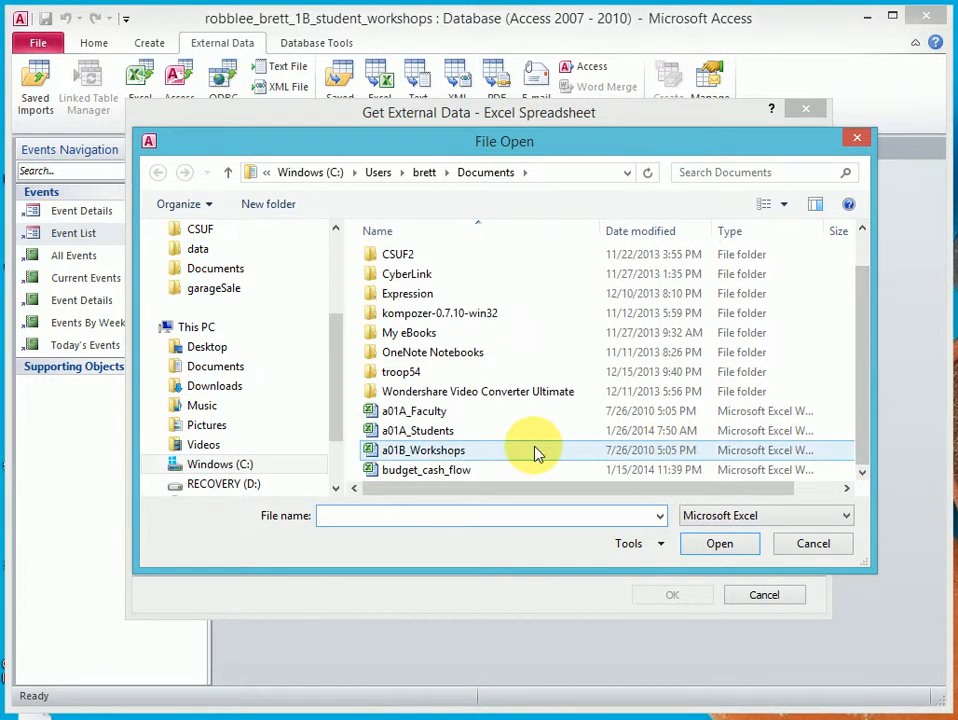
# Import a01B_Workshops with column headings, appending its records to the Events table.
pyautogui.click(422, 450)
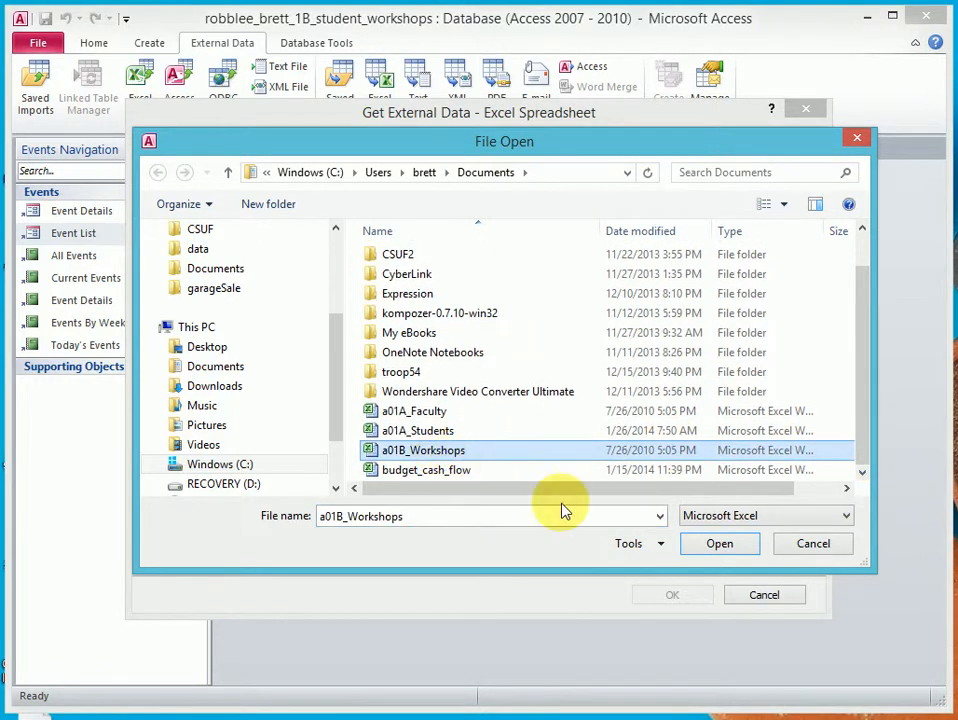
pyautogui.click(720, 544)
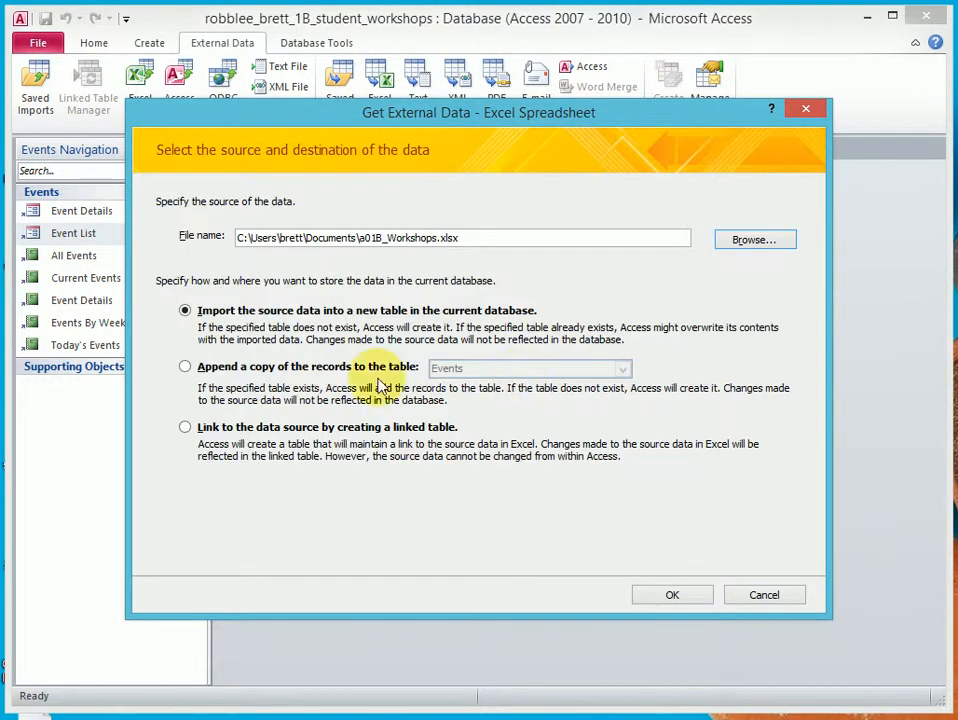
pyautogui.click(184, 366)
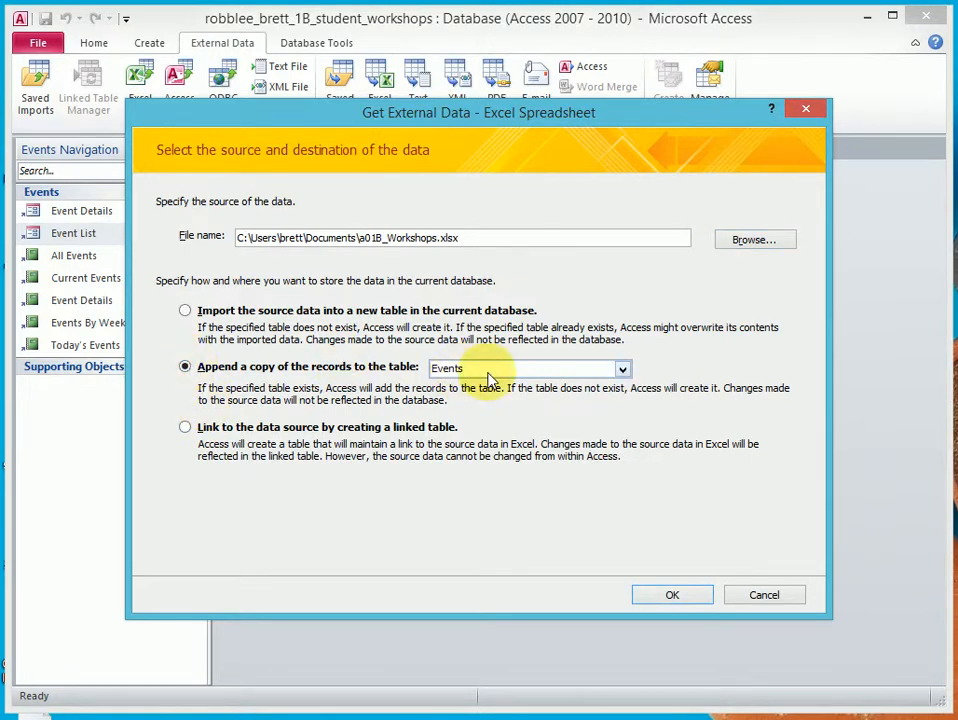
pyautogui.click(672, 594)
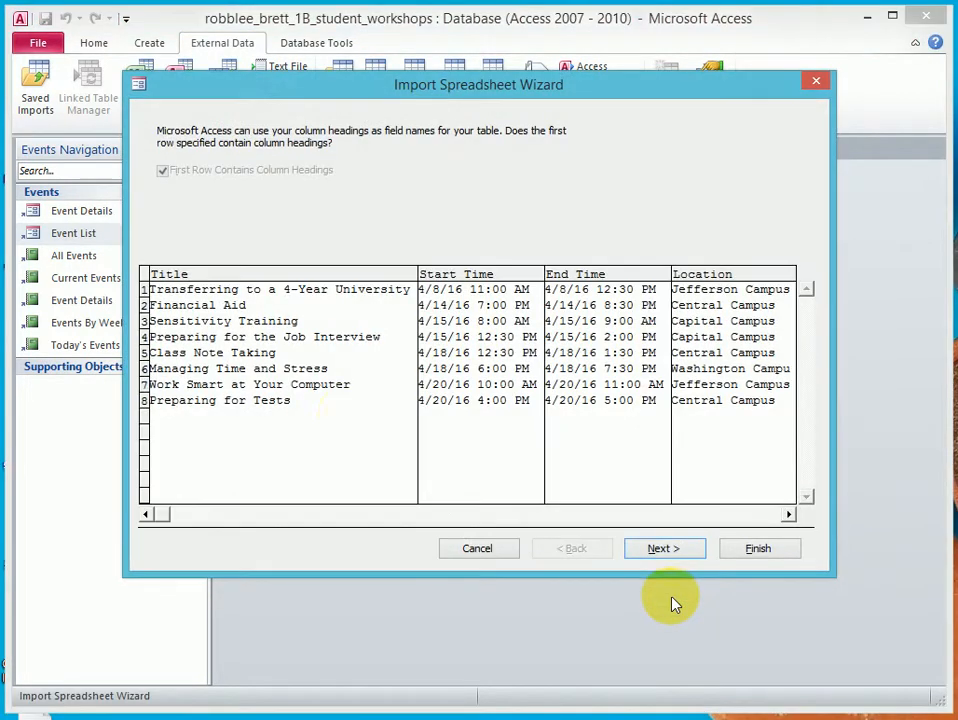
pyautogui.moveTo(750, 524)
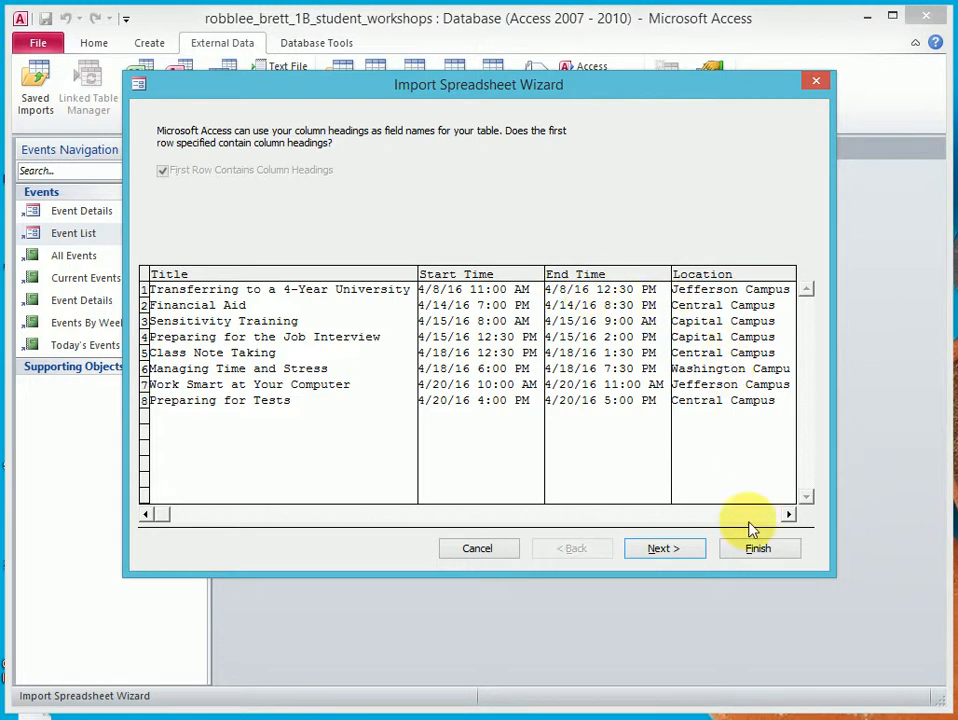
pyautogui.click(664, 548)
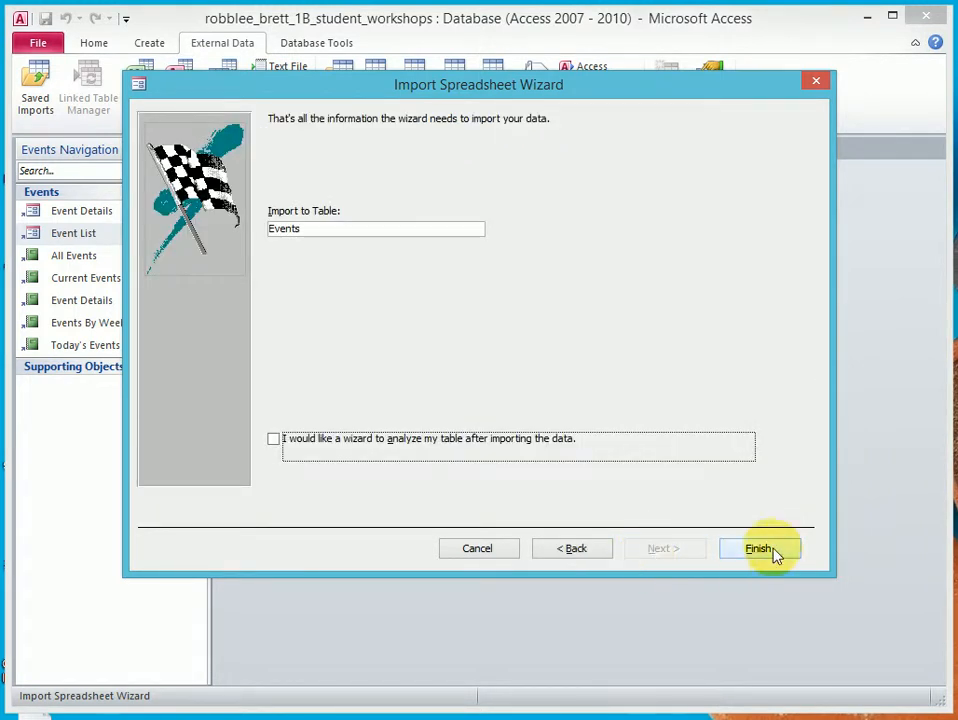
pyautogui.click(758, 548)
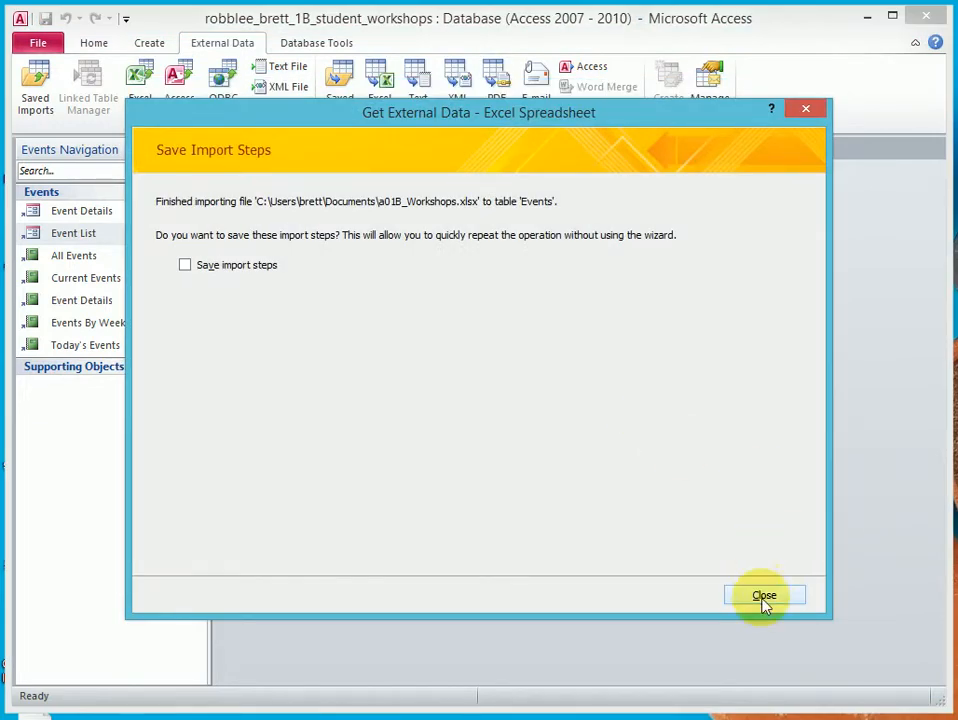
# Dismiss saving import steps and view the Event List form with 12 events.
pyautogui.click(764, 596)
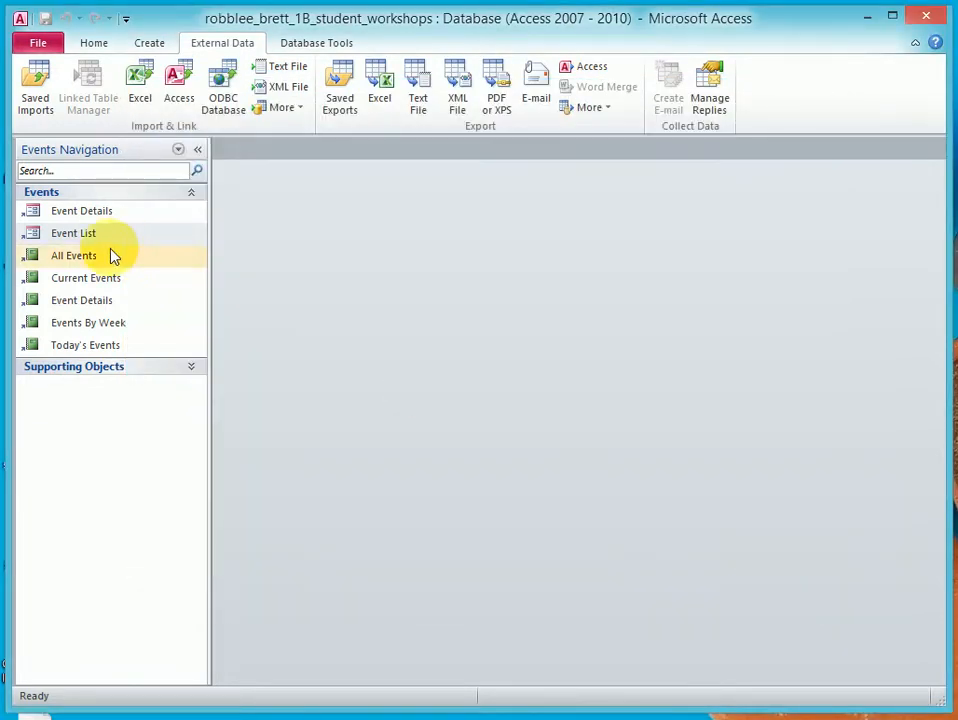
pyautogui.moveTo(72, 232)
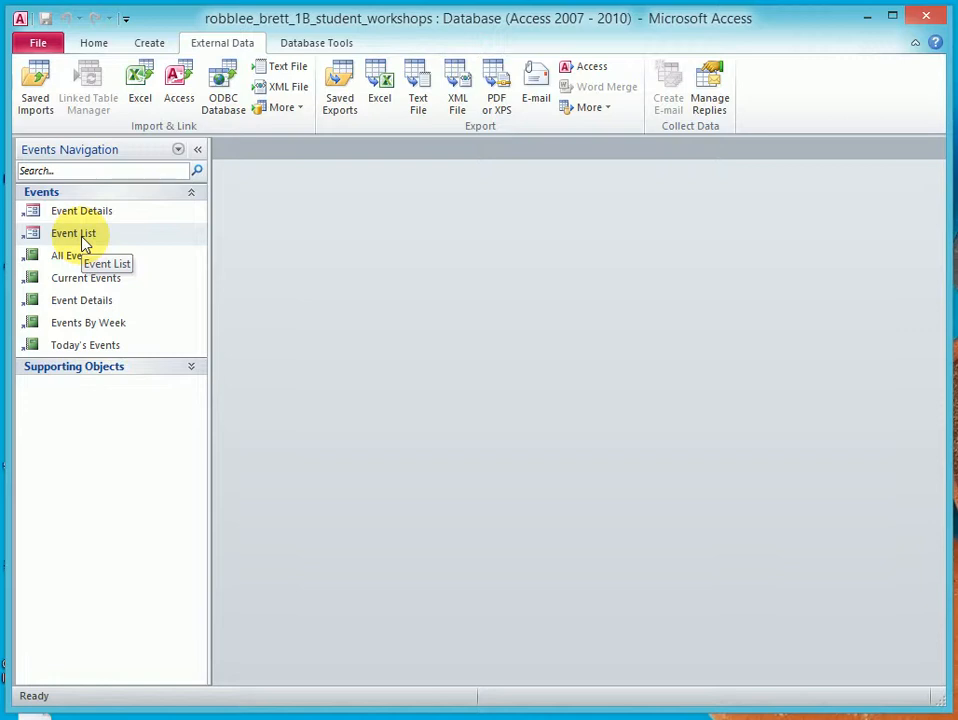
pyautogui.doubleClick(72, 232)
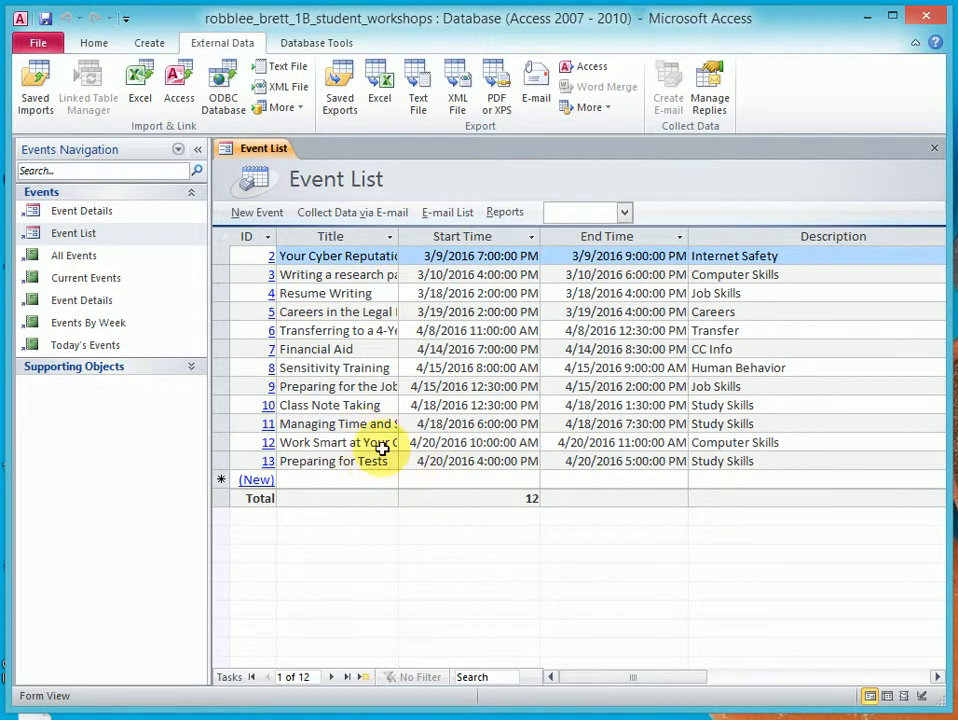
pyautogui.moveTo(350, 368)
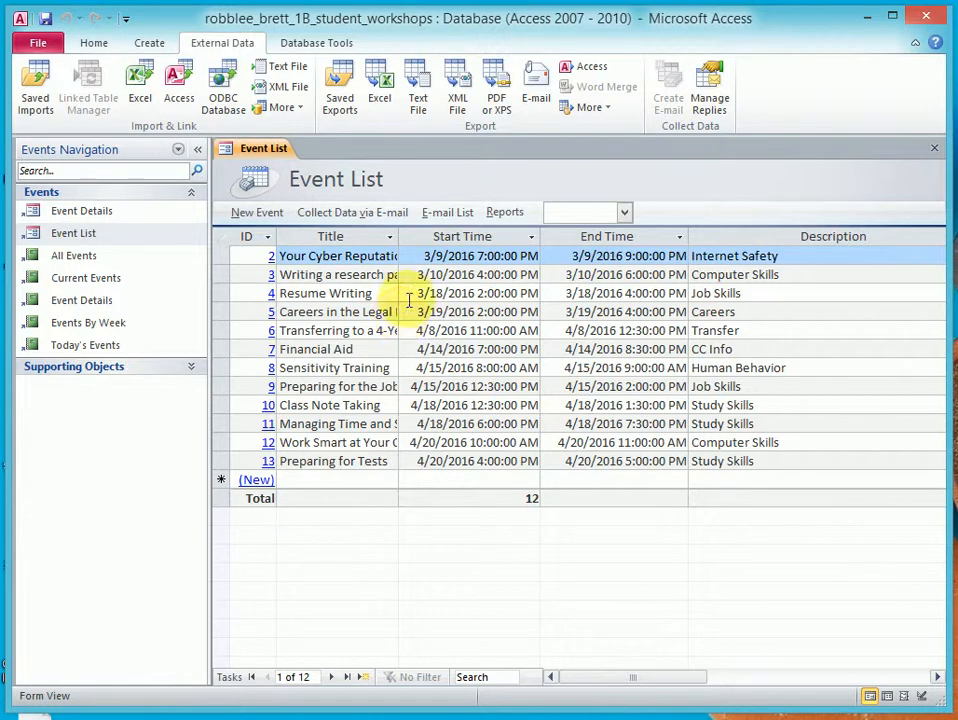
pyautogui.moveTo(400, 236)
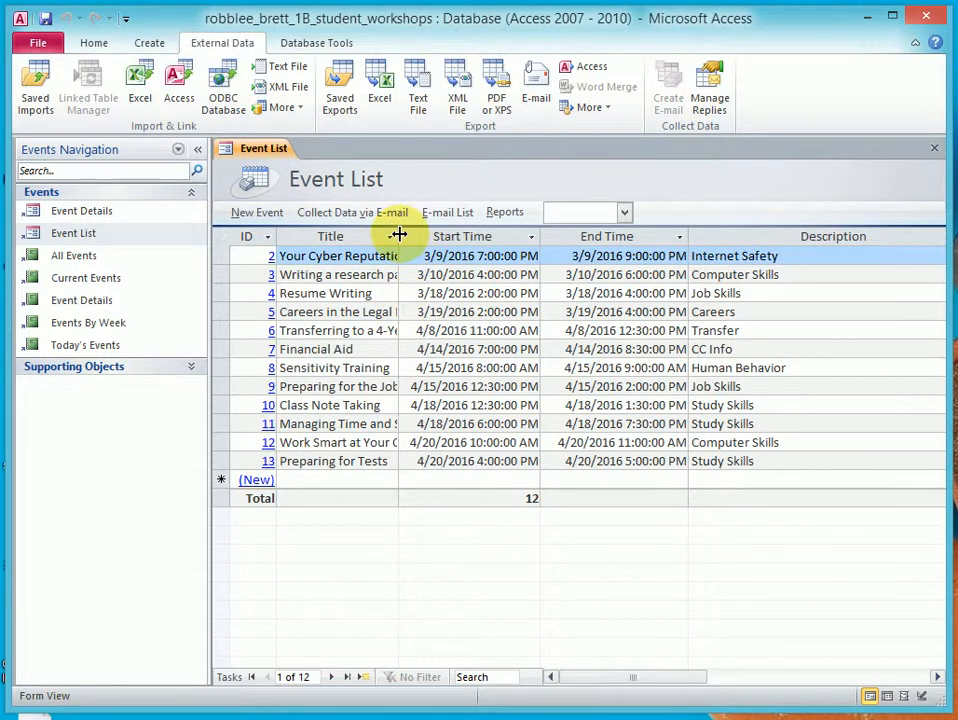